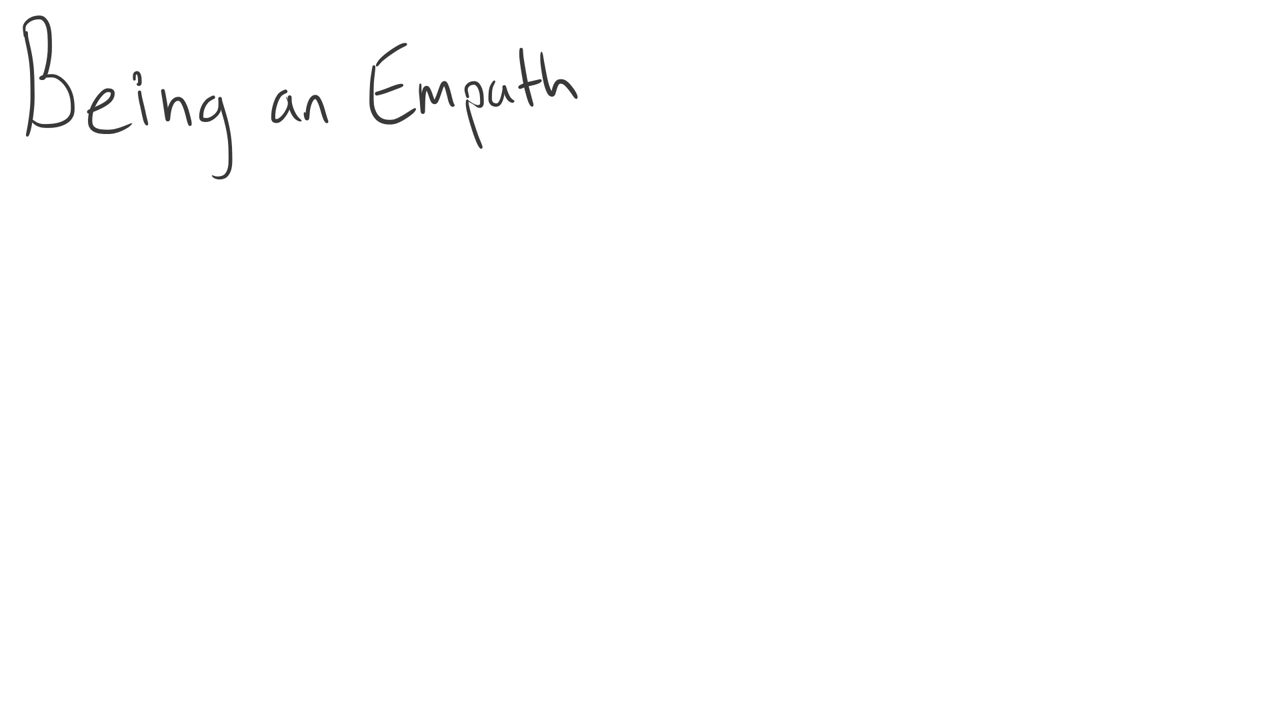
text(/Empathetic means:)
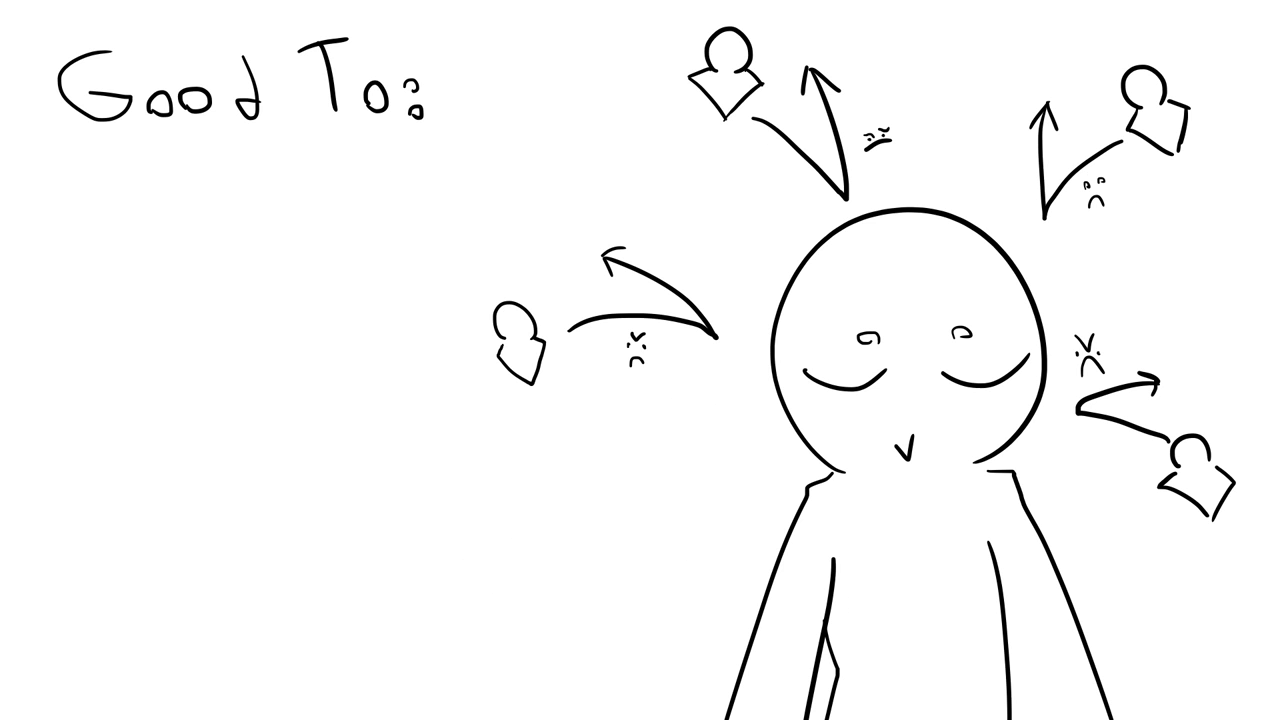
text(Get those negative thoughts out)
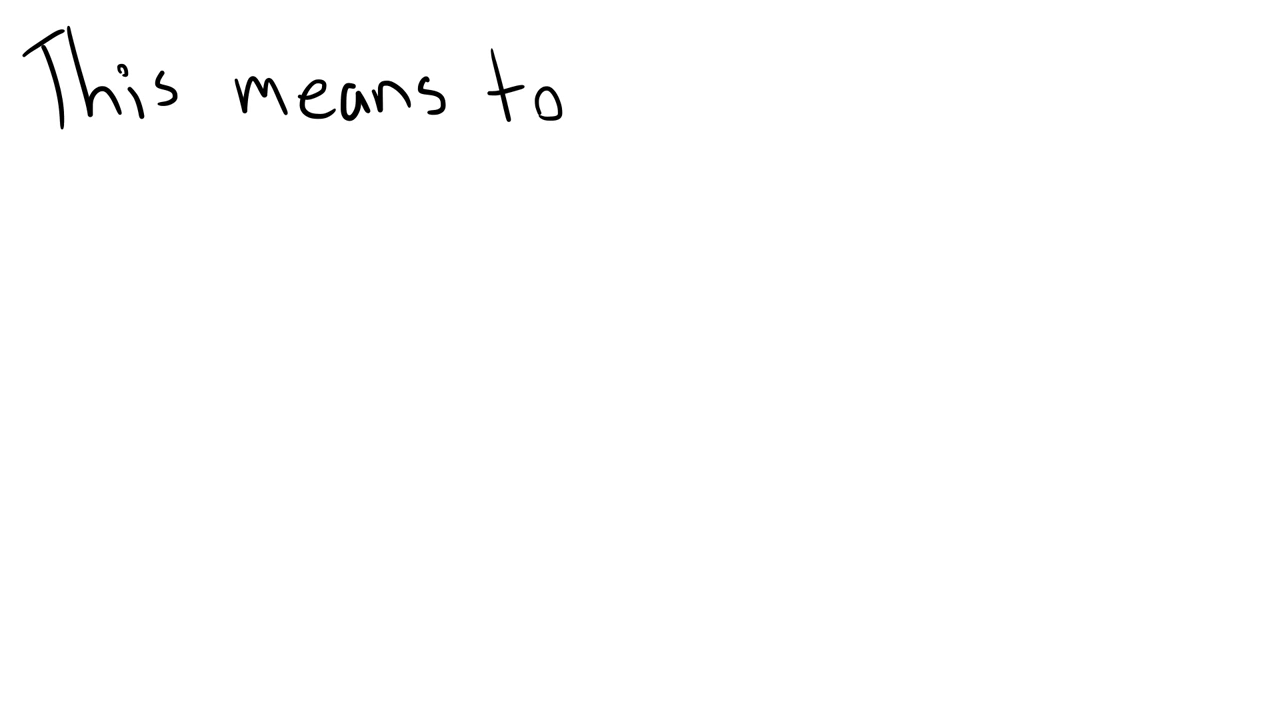
text(try to avoid: People who bring drama into their life)
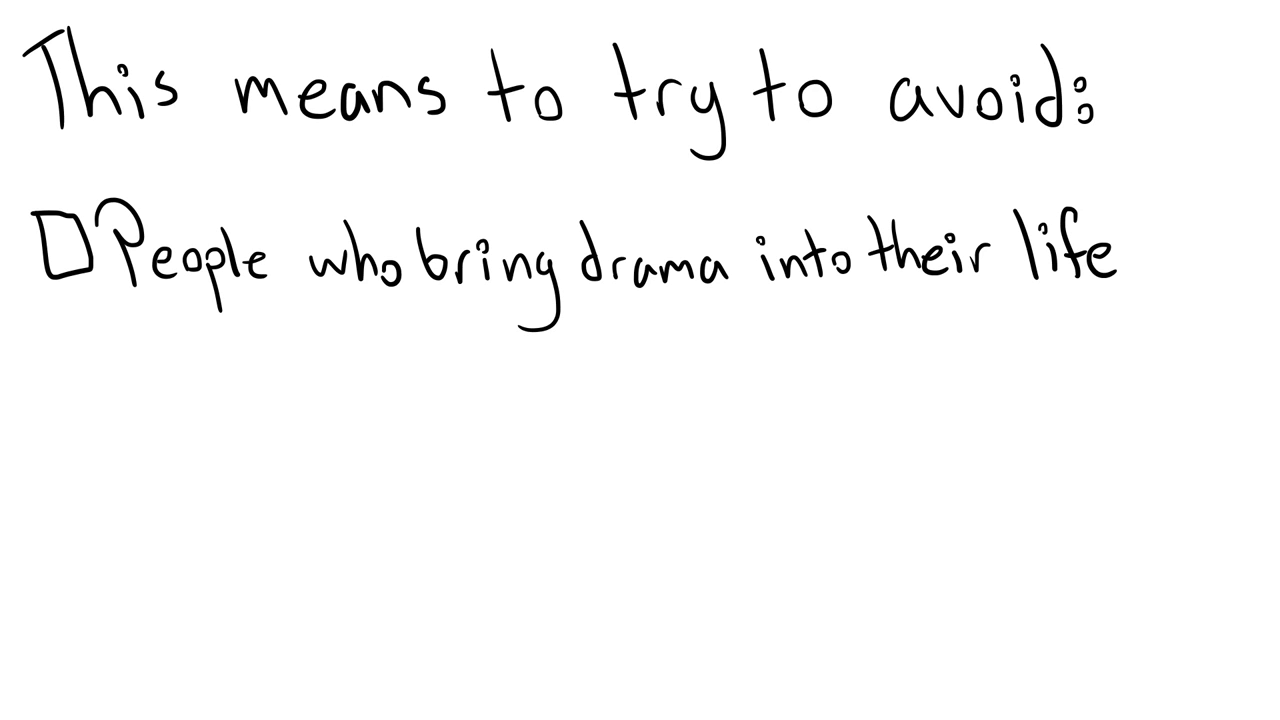